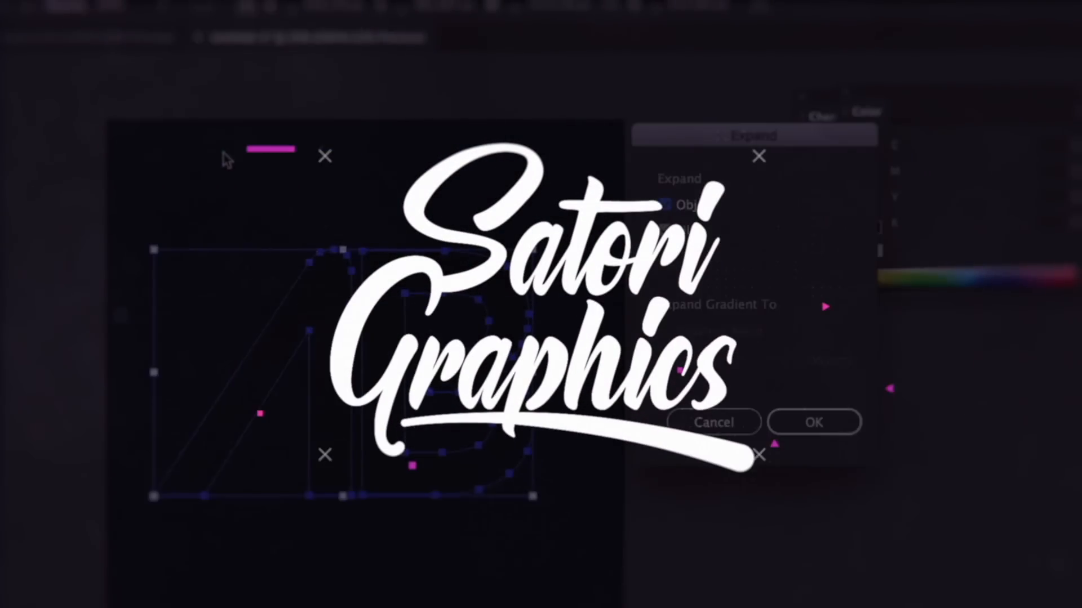
- Create a 200×200 px square outline and show its Transform properties
left_click(814, 422)
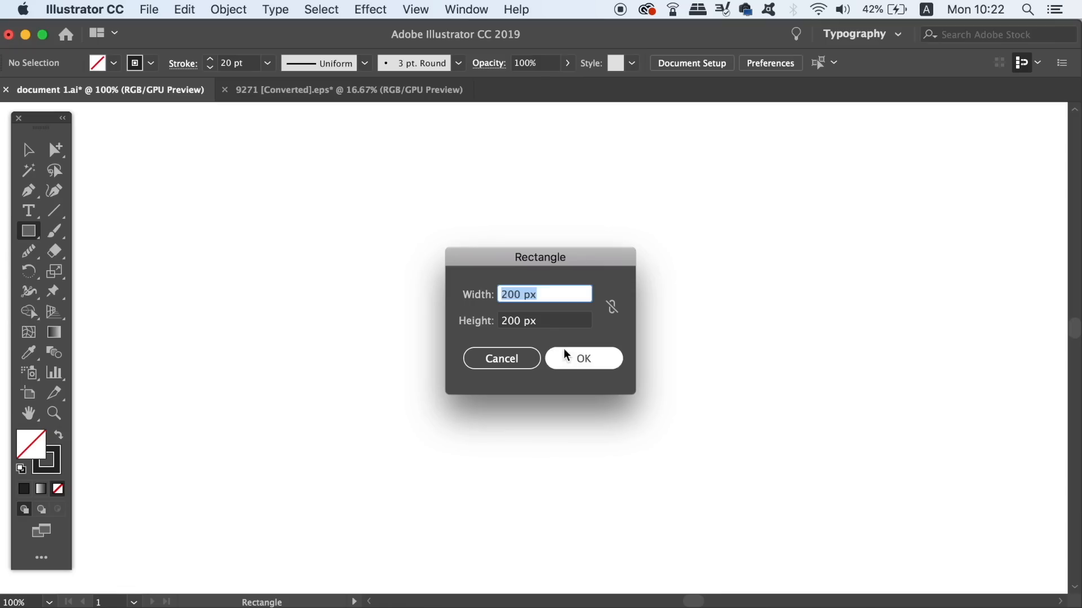
left_click(582, 358)
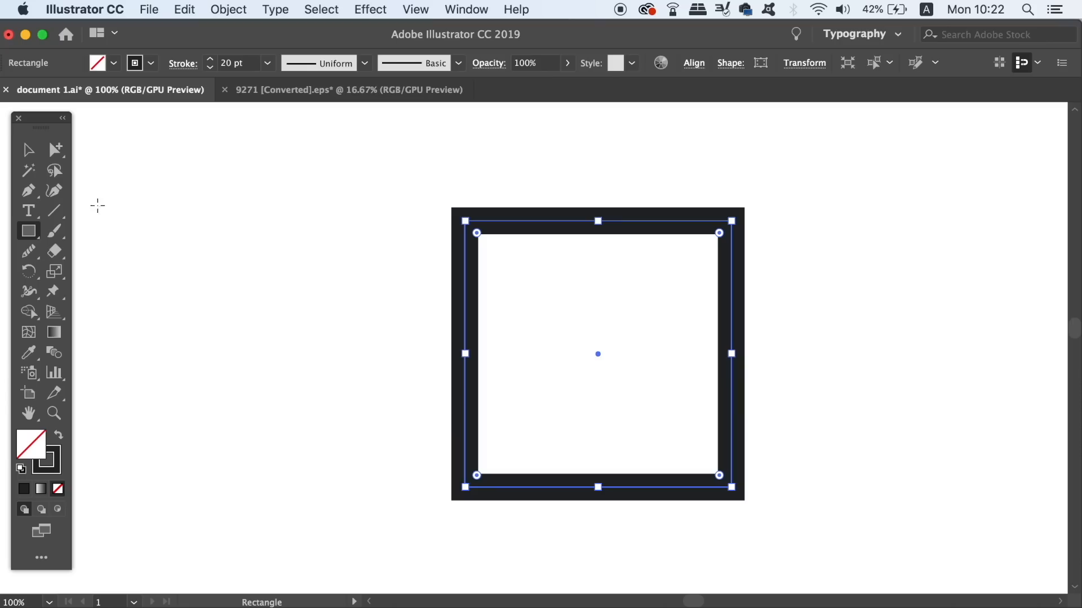
left_click(373, 261)
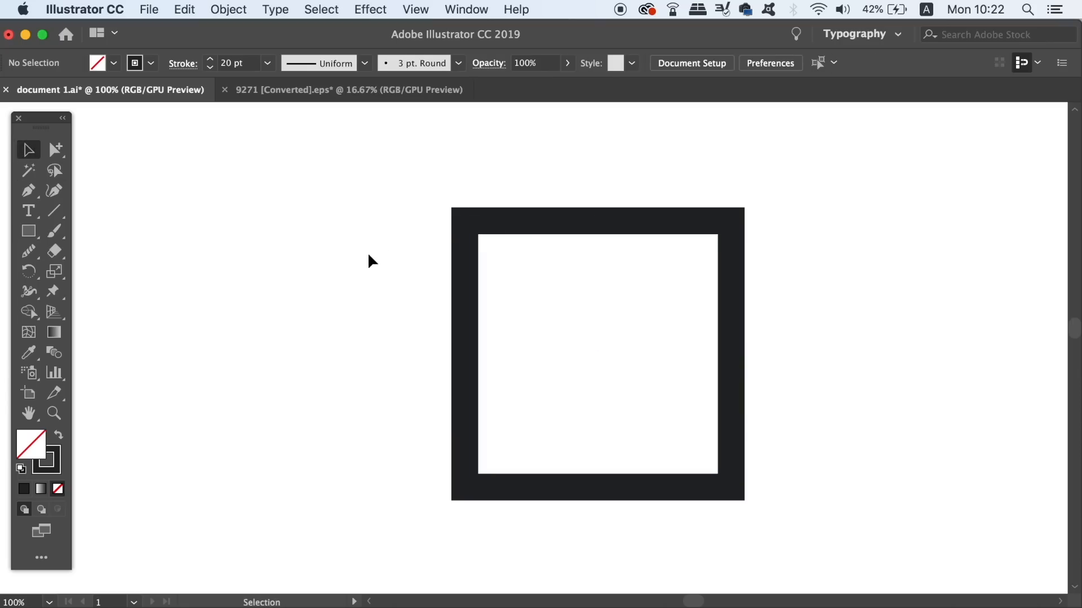
mouse_move(445, 6)
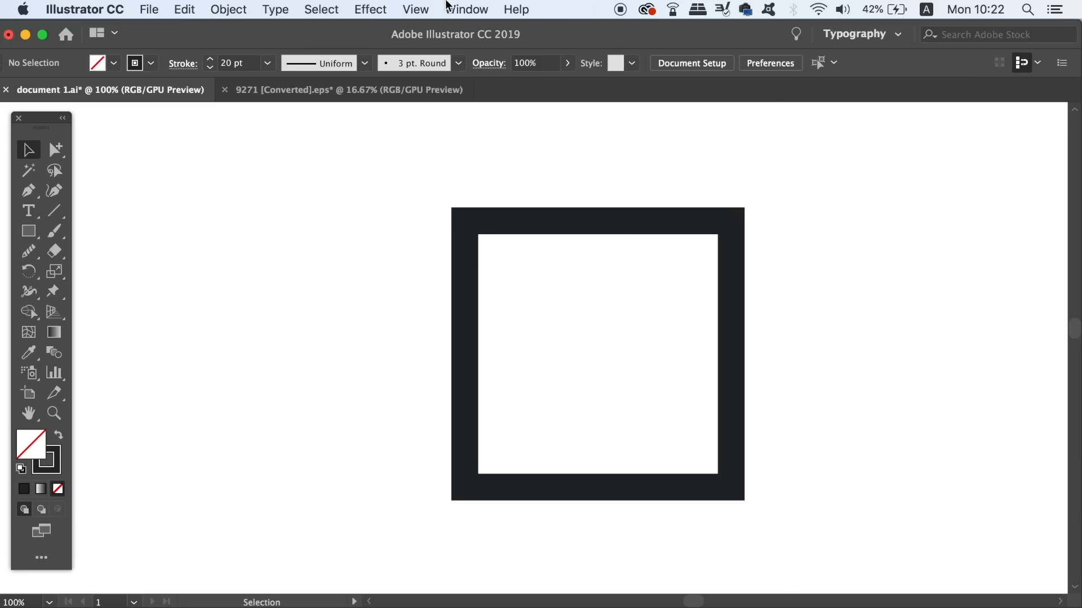
left_click(467, 9)
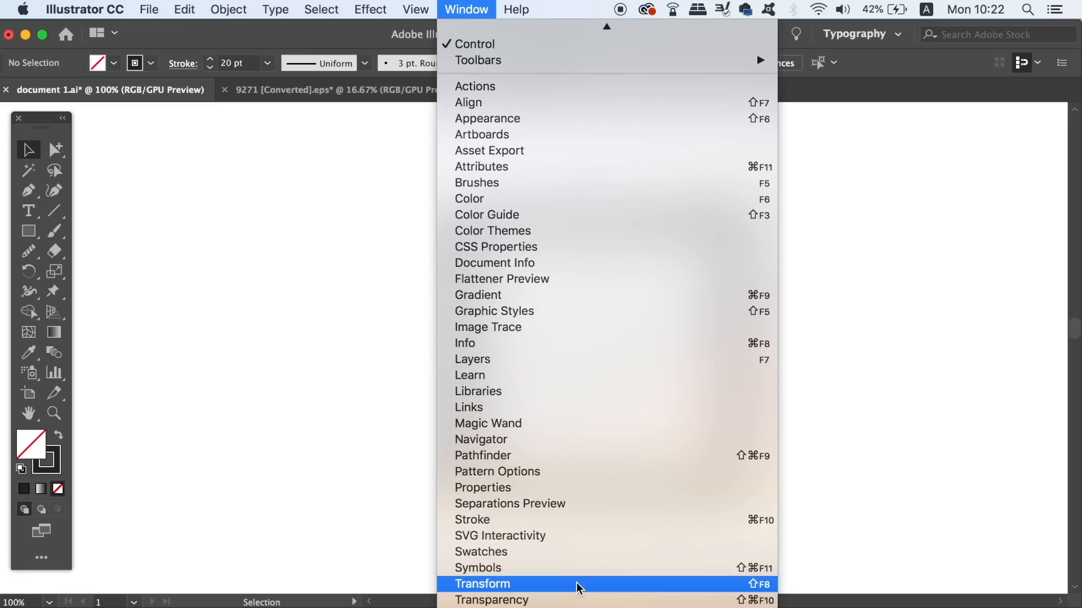
left_click(483, 585)
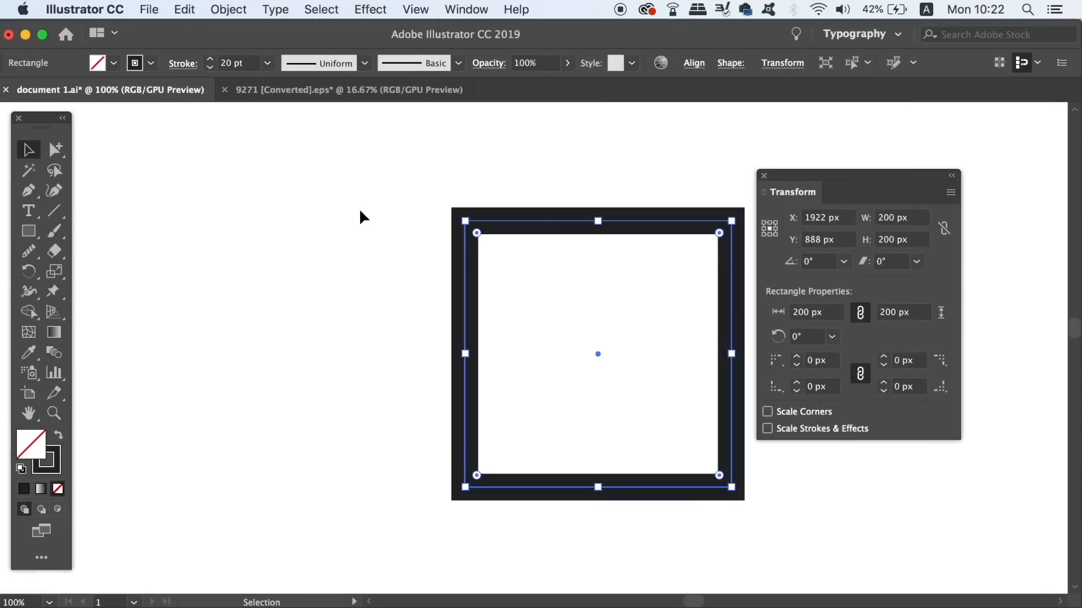
- Add a 200 px line at 90° and place it left of the square
double_click(55, 211)
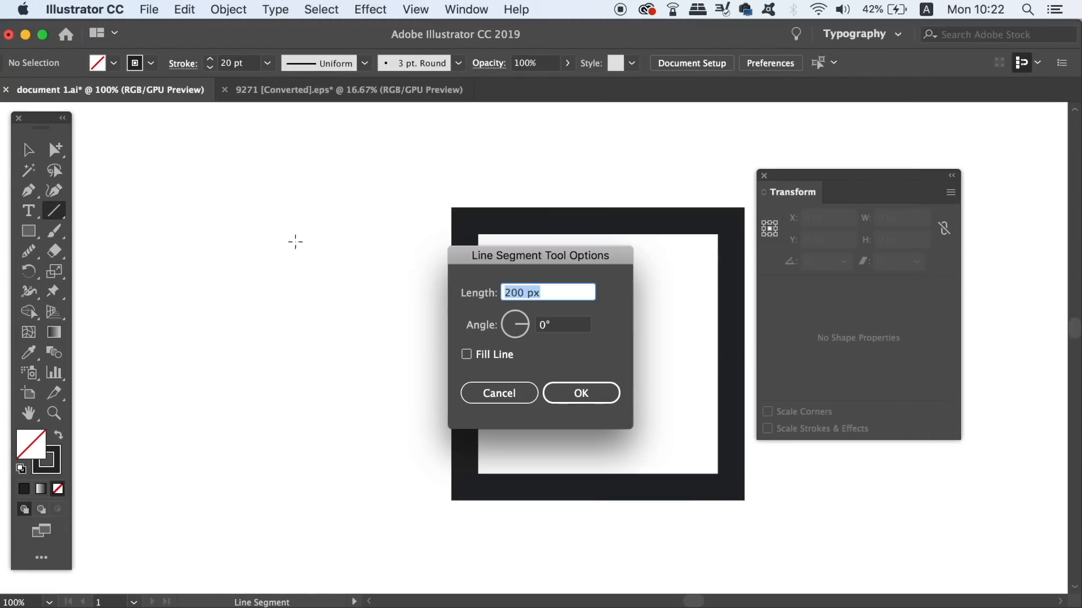
left_click(562, 325)
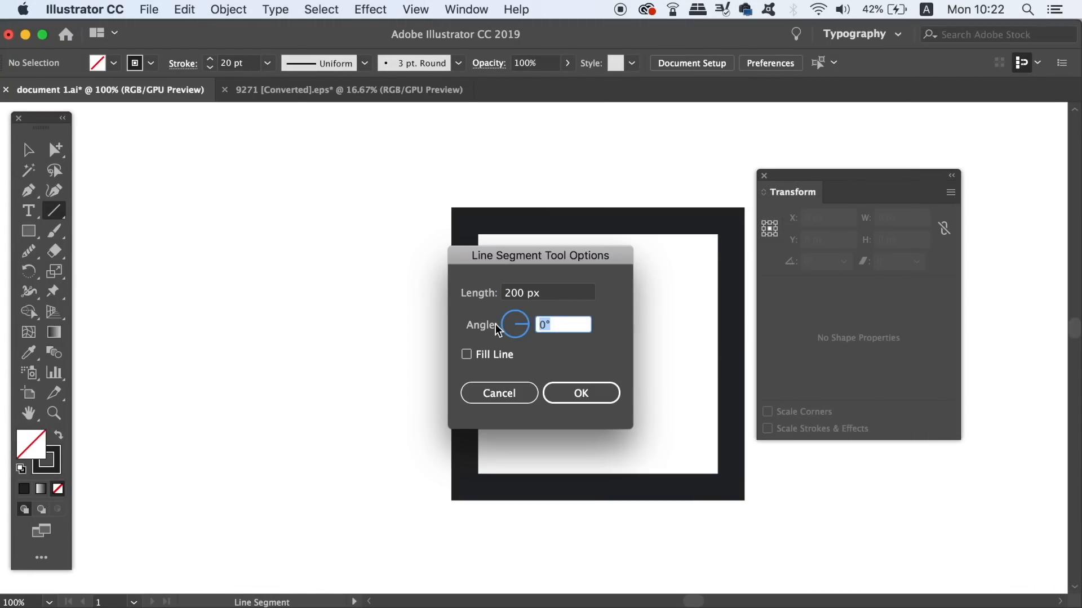
left_click(580, 392)
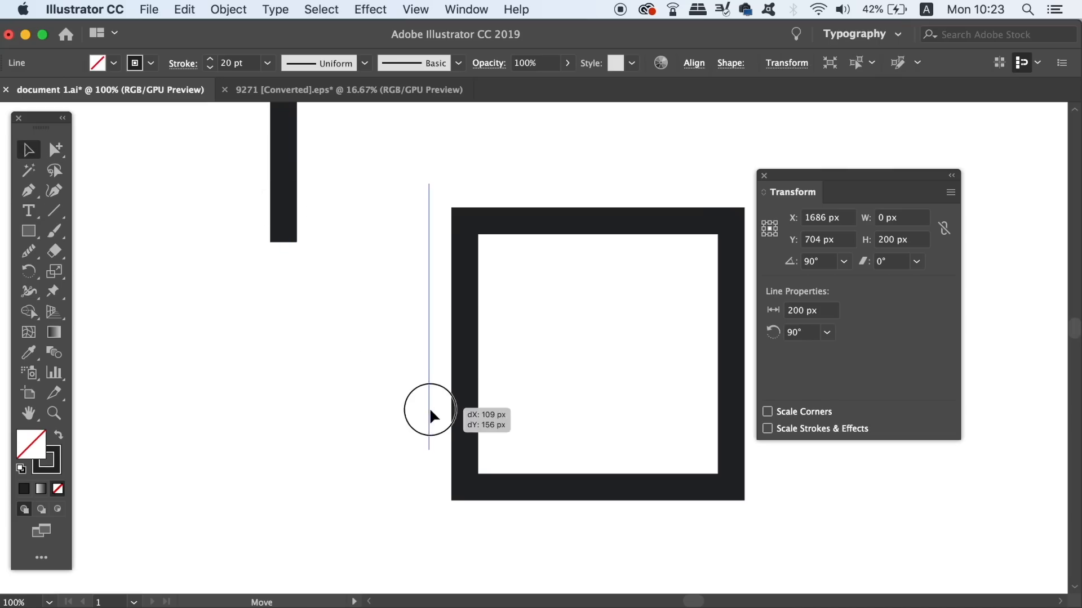
left_click_drag(431, 414, 597, 394)
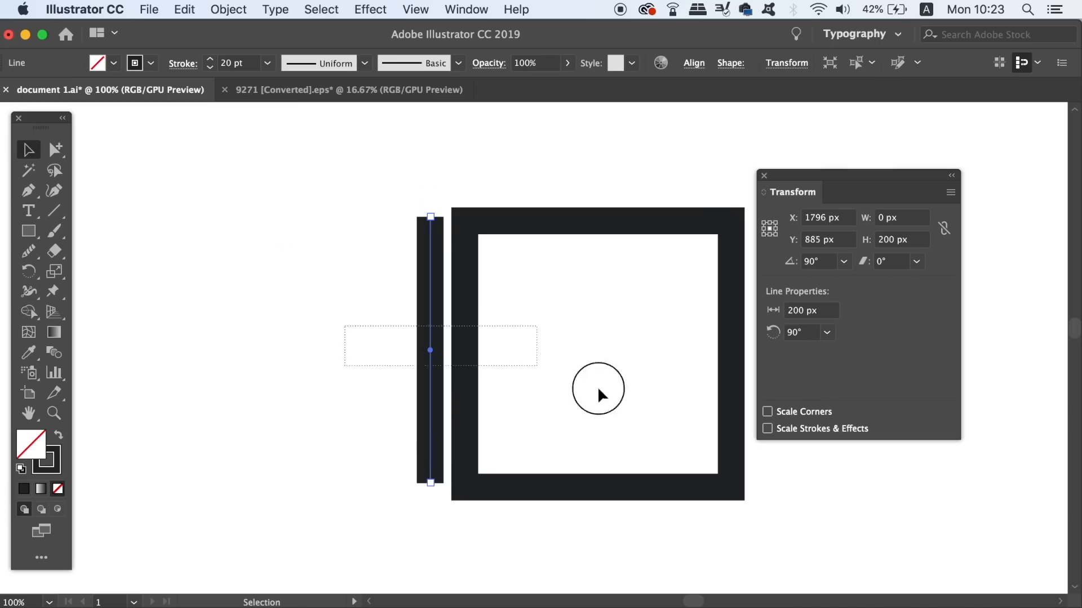
left_click(693, 63)
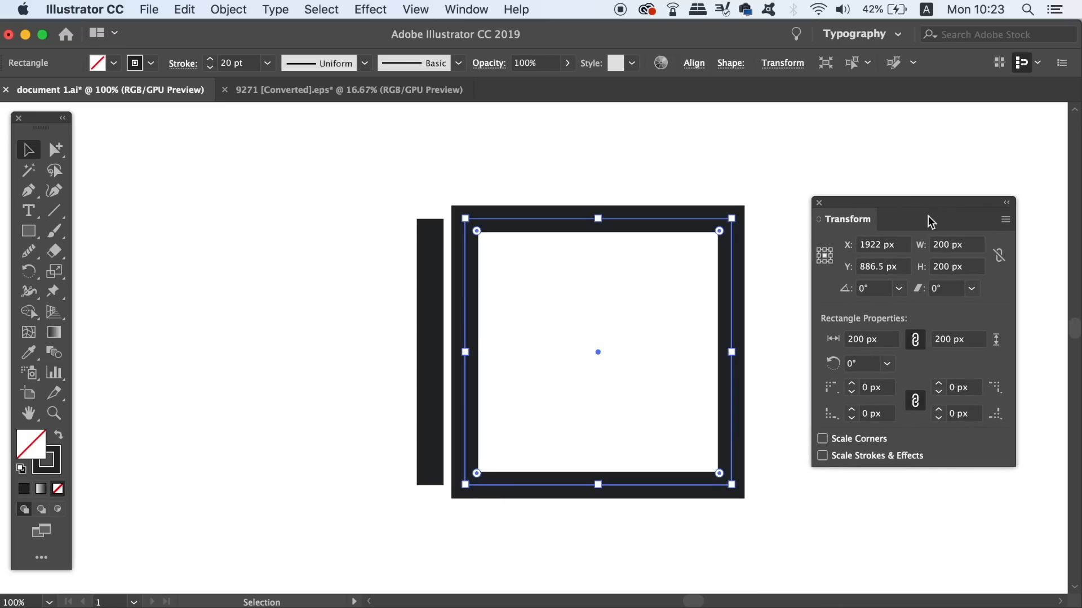
- Enable Use Preview Bounds in General preferences so measurements include stroke thickness
key("cmd+k")
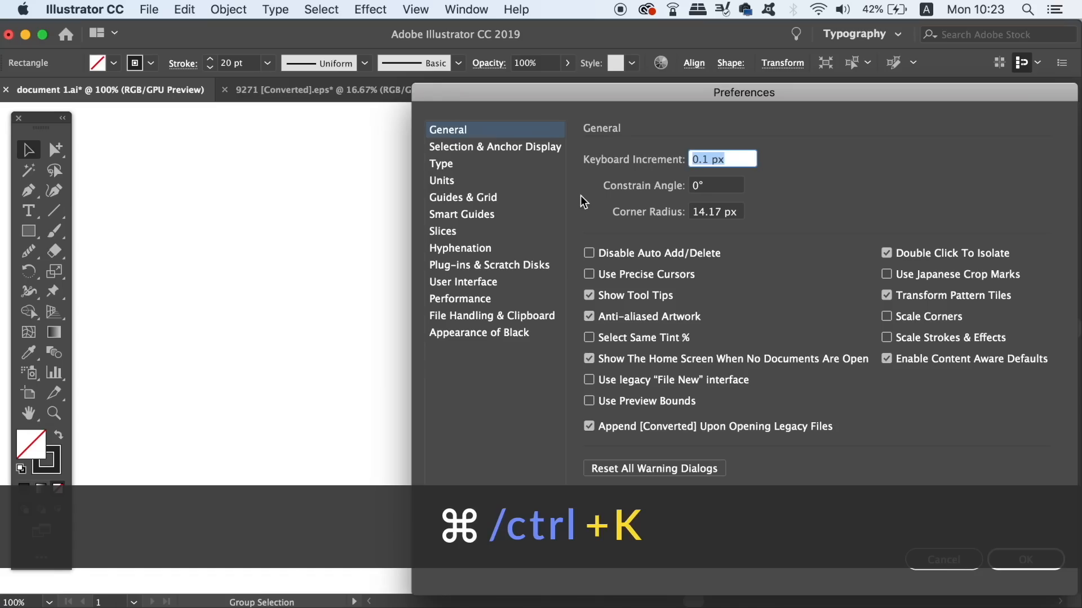
left_click(588, 401)
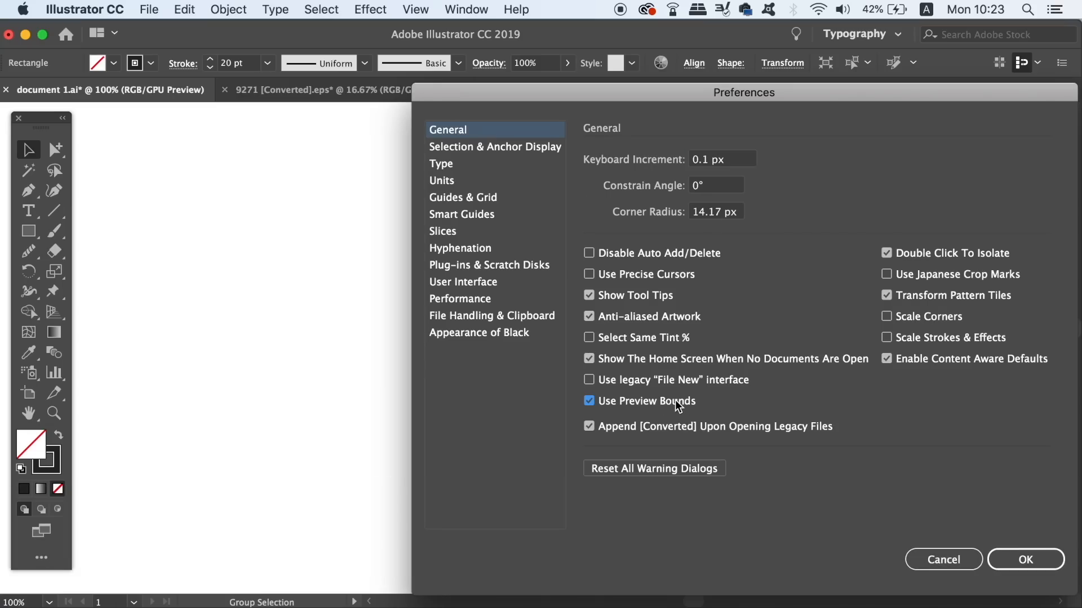
mouse_move(1061, 512)
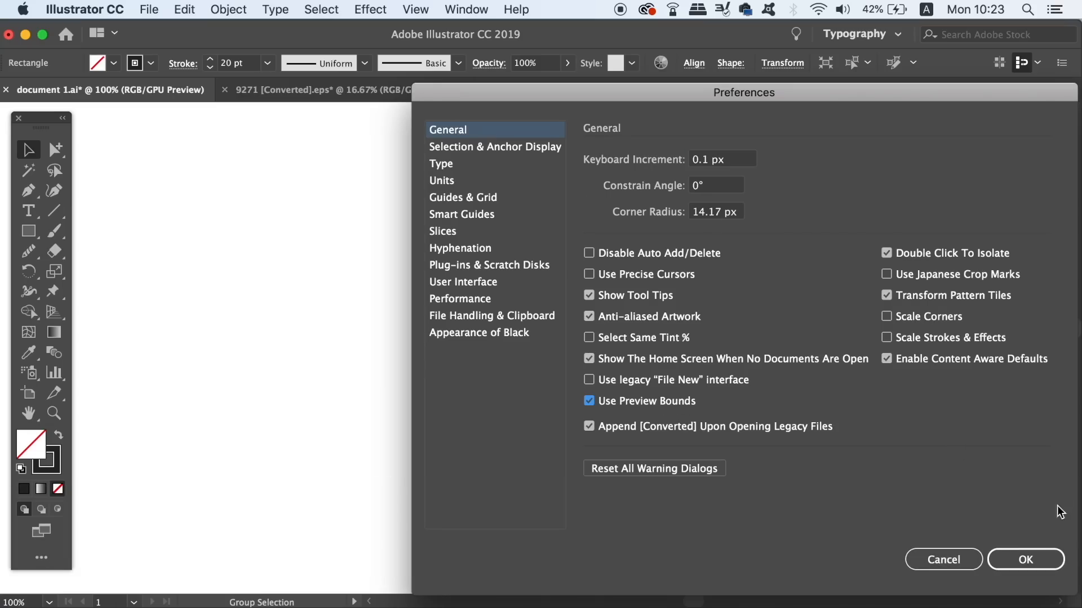
left_click(1025, 559)
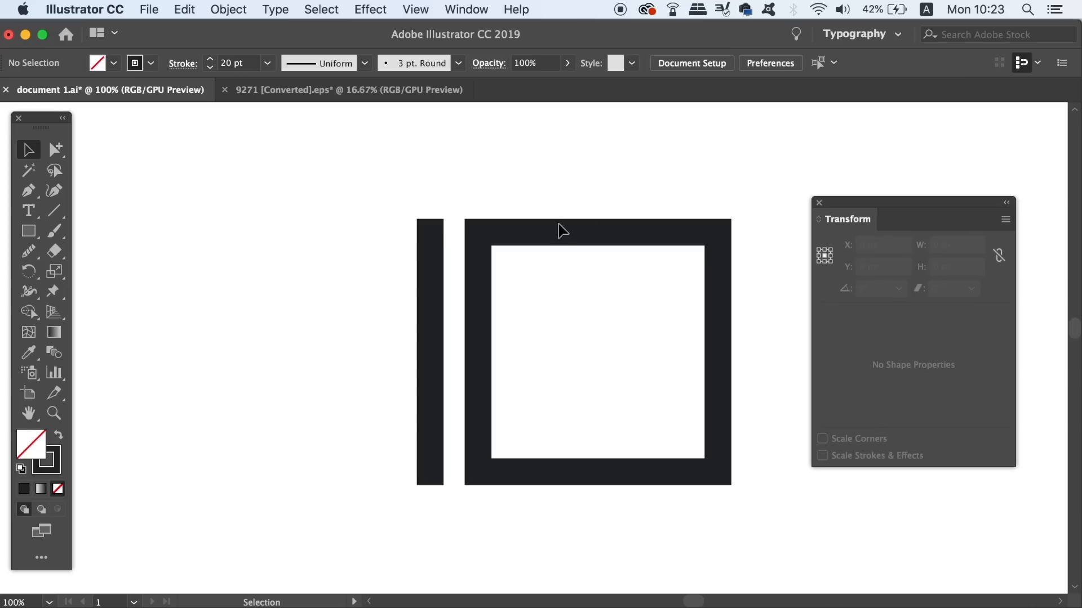
mouse_move(909, 339)
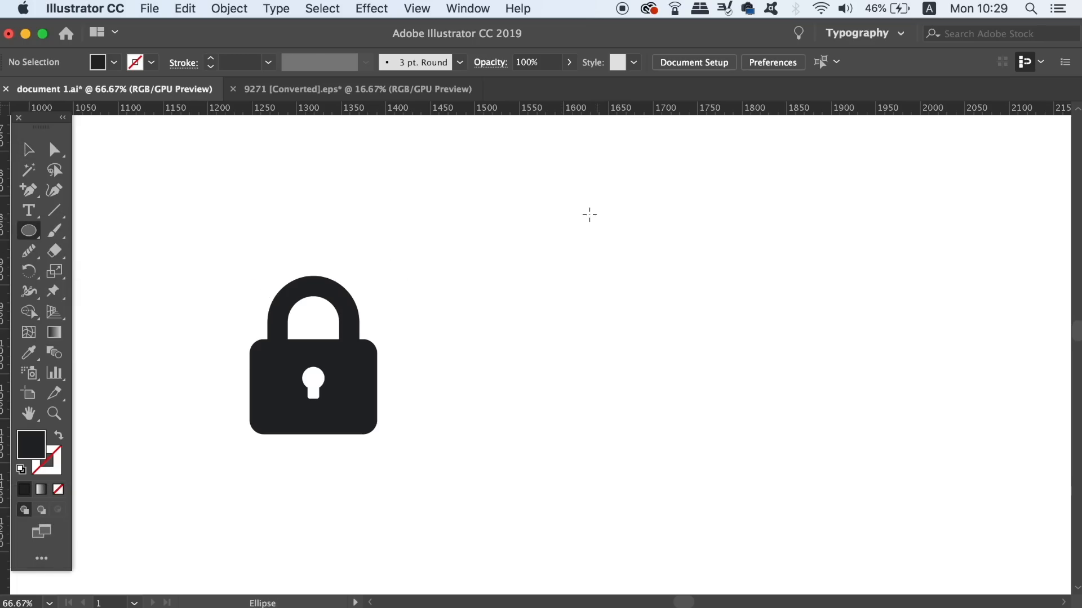
- Draw a circle beside the padlock, swap its fill to stroke and give it a thick weight
left_click_drag(561, 210, 724, 371)
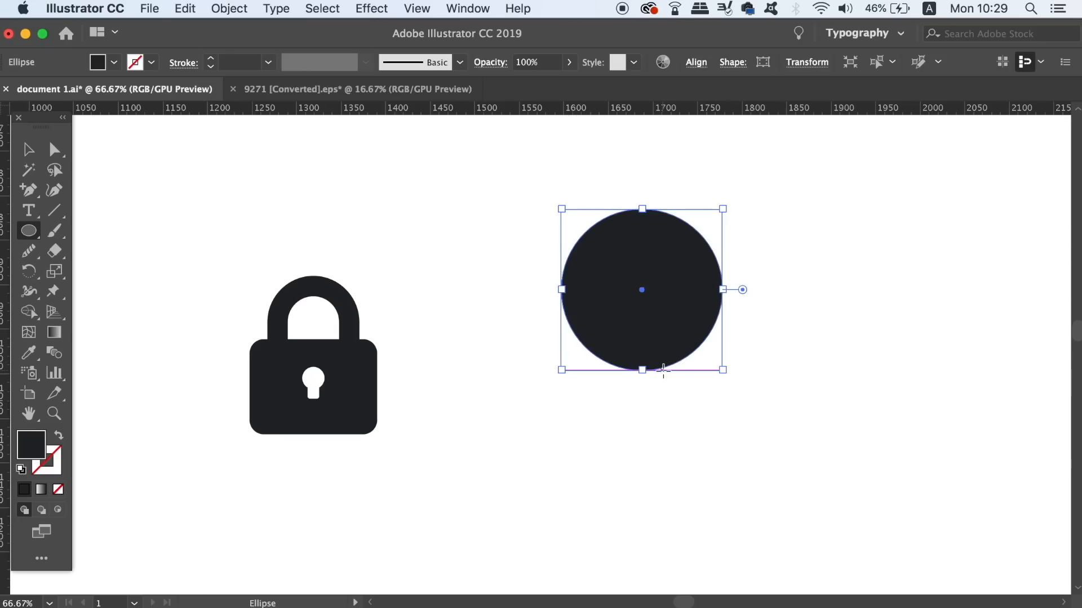
key("shift+x")
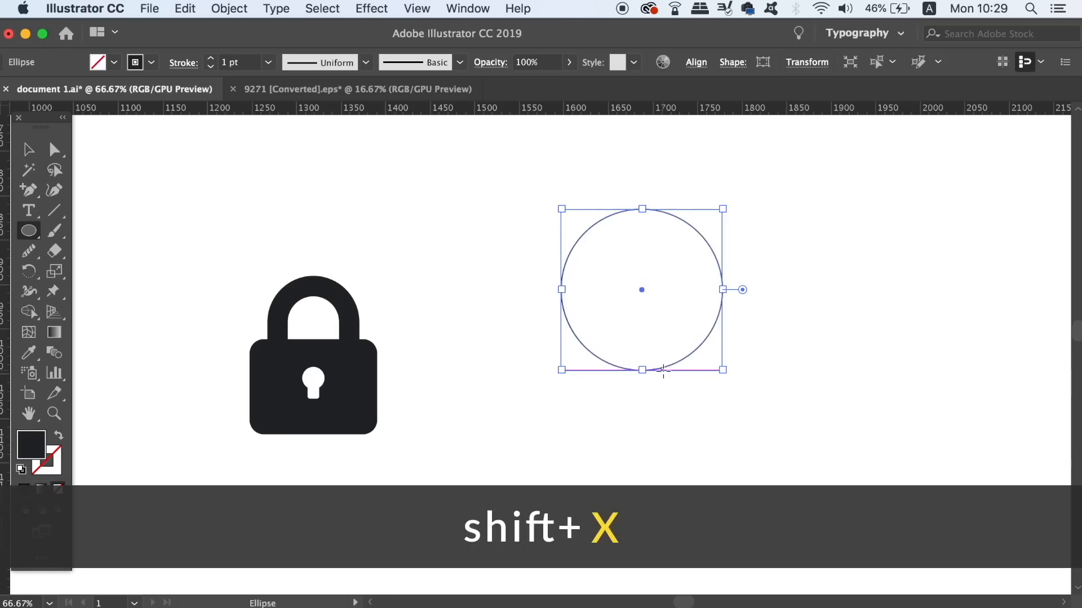
left_click(268, 62)
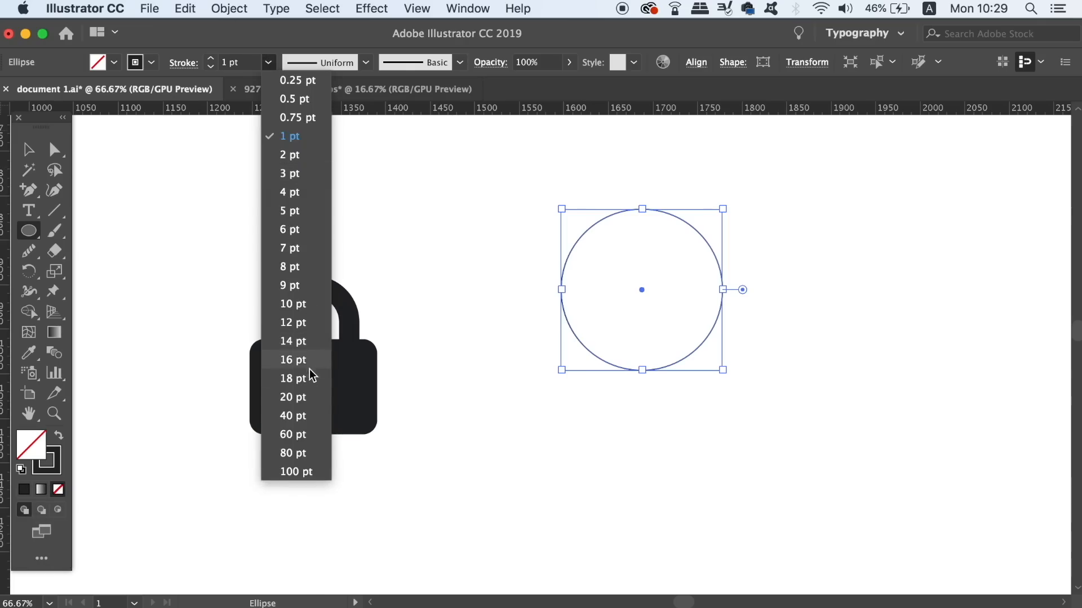
left_click(293, 398)
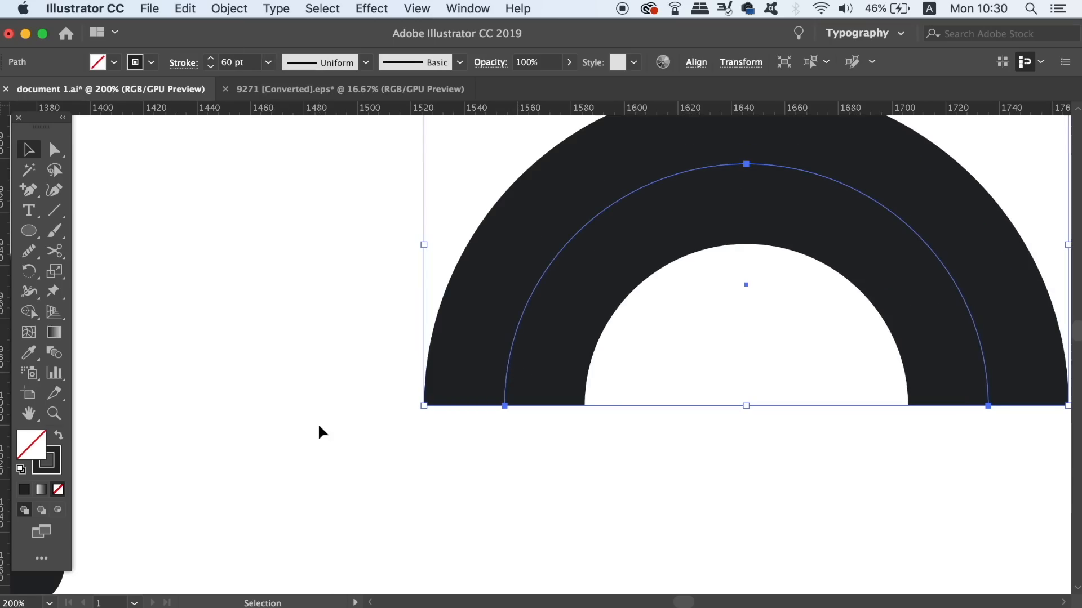
- Select the thick 40 pt black arch and go to the Object commands for outlining
left_click(268, 62)
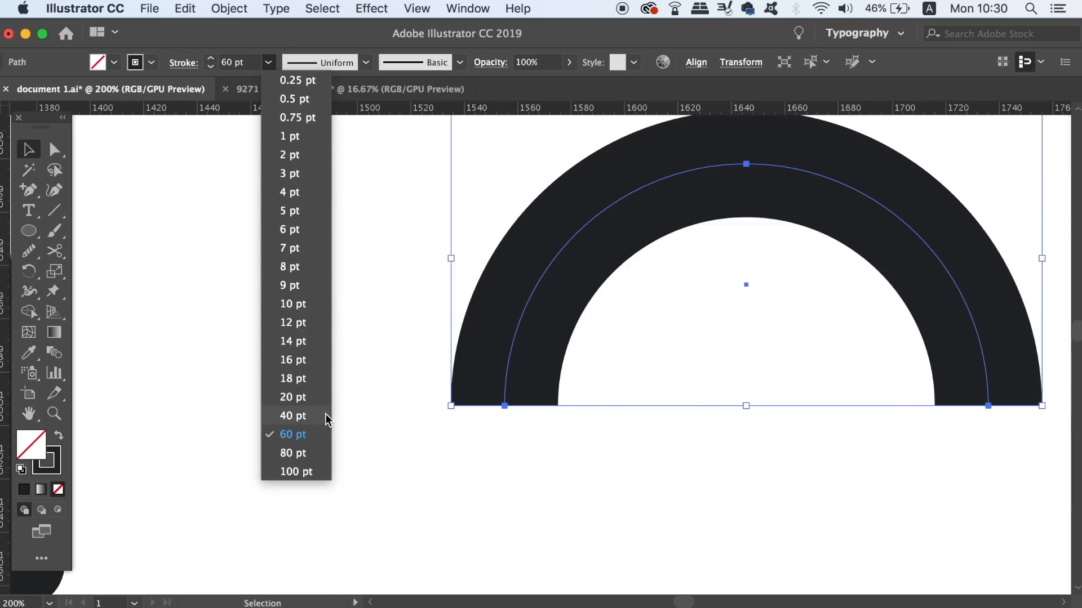
left_click(293, 416)
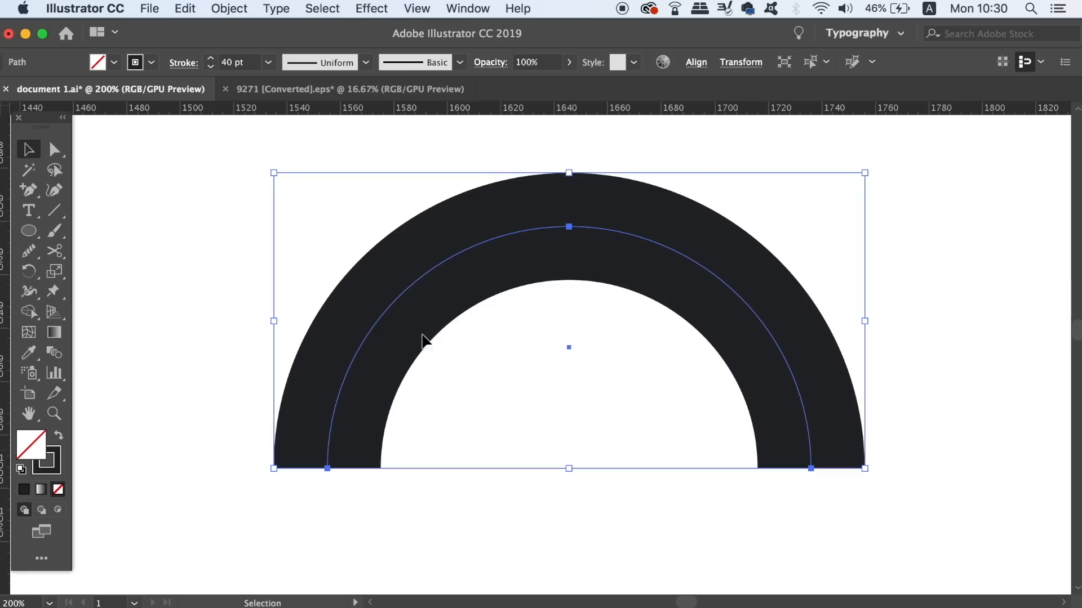
left_click(229, 8)
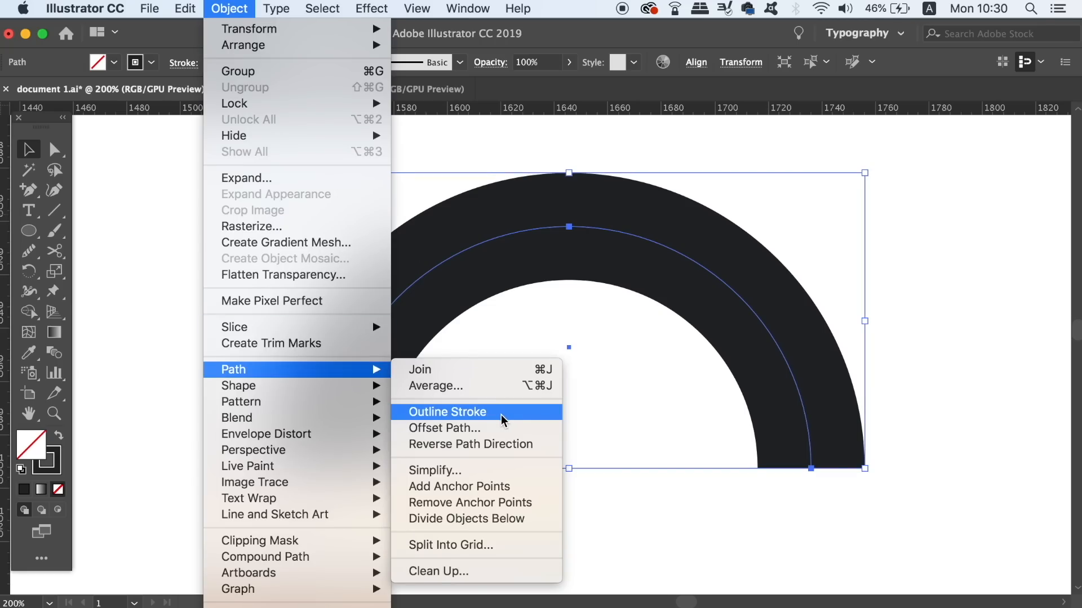
- Outline the arch's stroke and add a 40 px wide bar beneath it
left_click(447, 412)
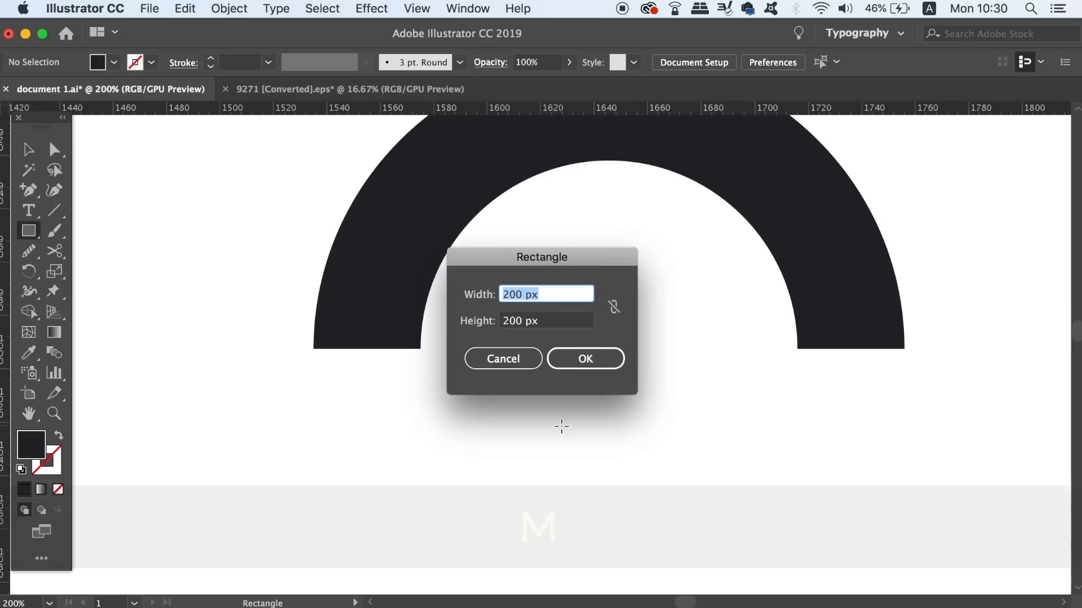
type("40")
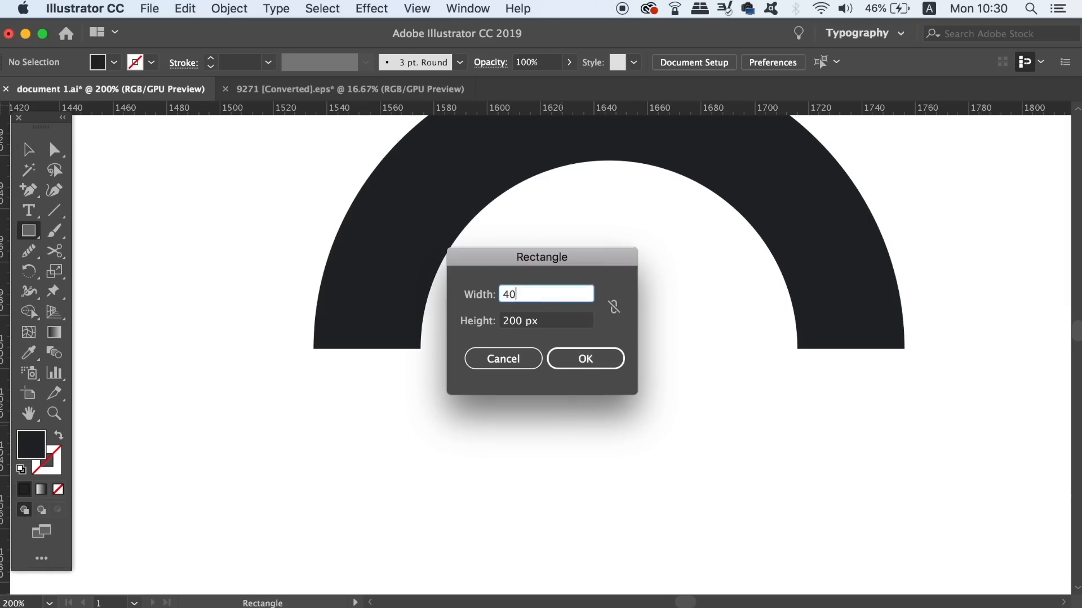
left_click(585, 358)
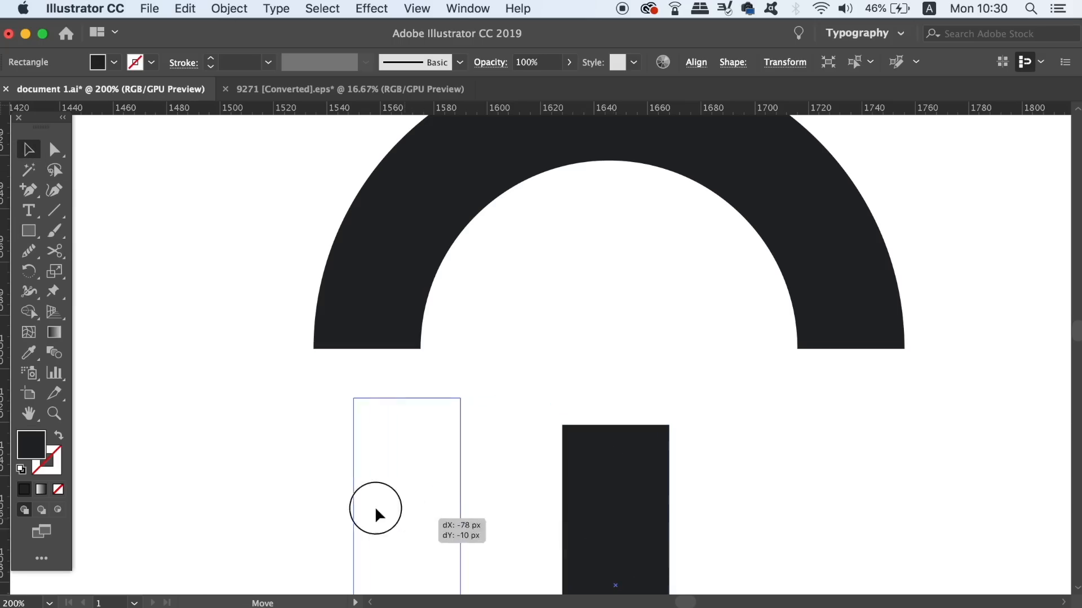
left_click_drag(376, 514, 365, 477)
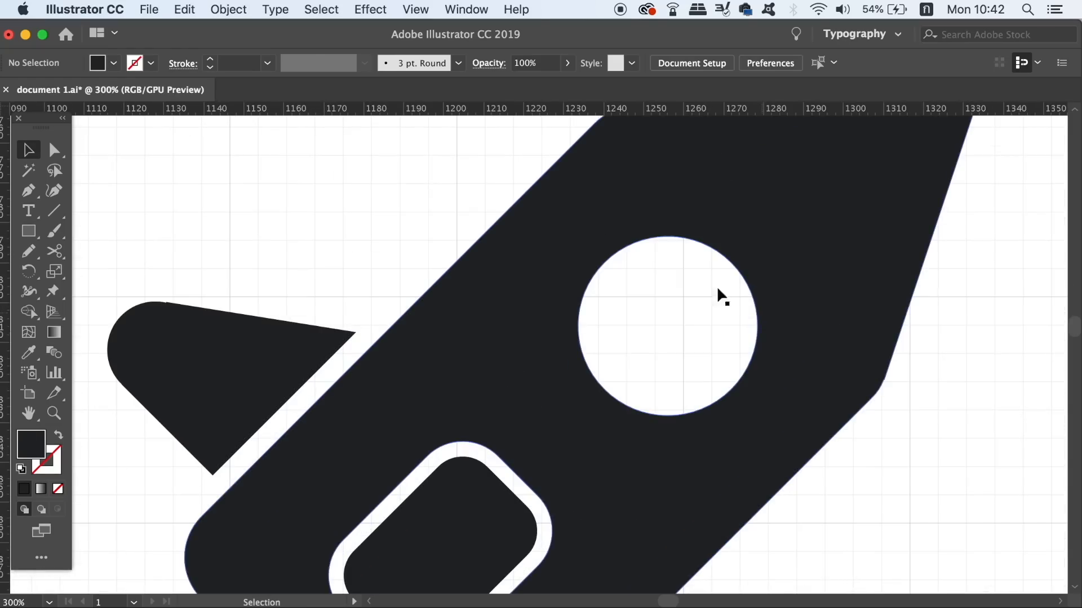
mouse_move(364, 333)
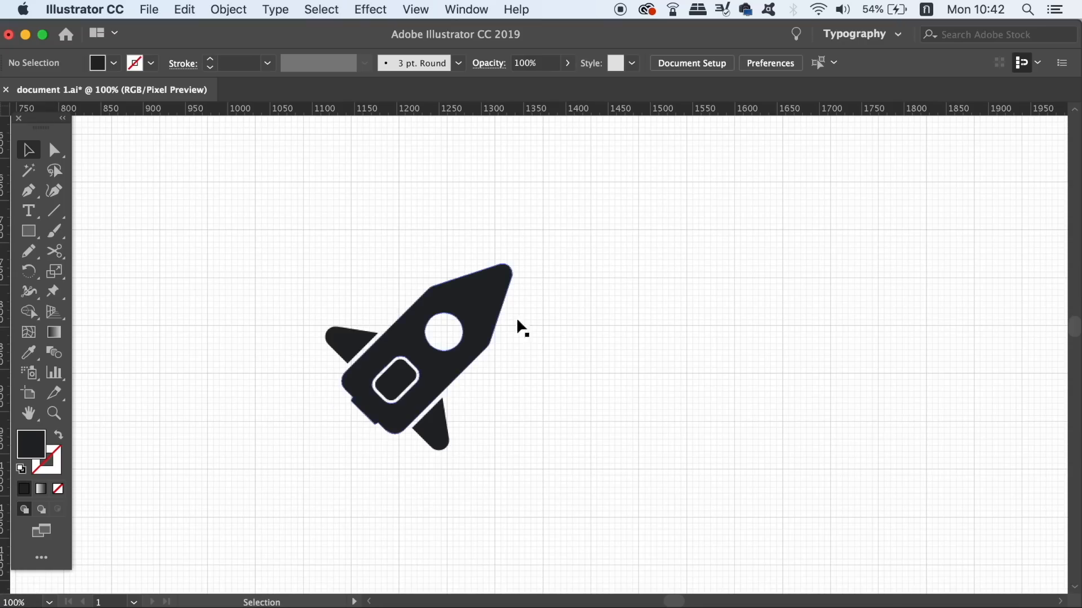
mouse_move(594, 412)
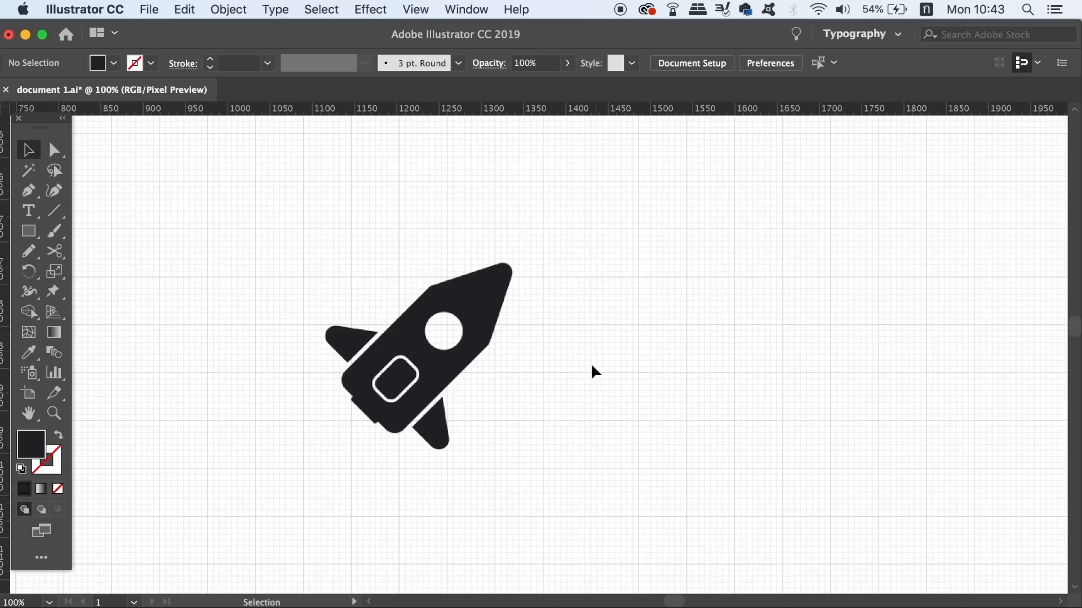
mouse_move(565, 374)
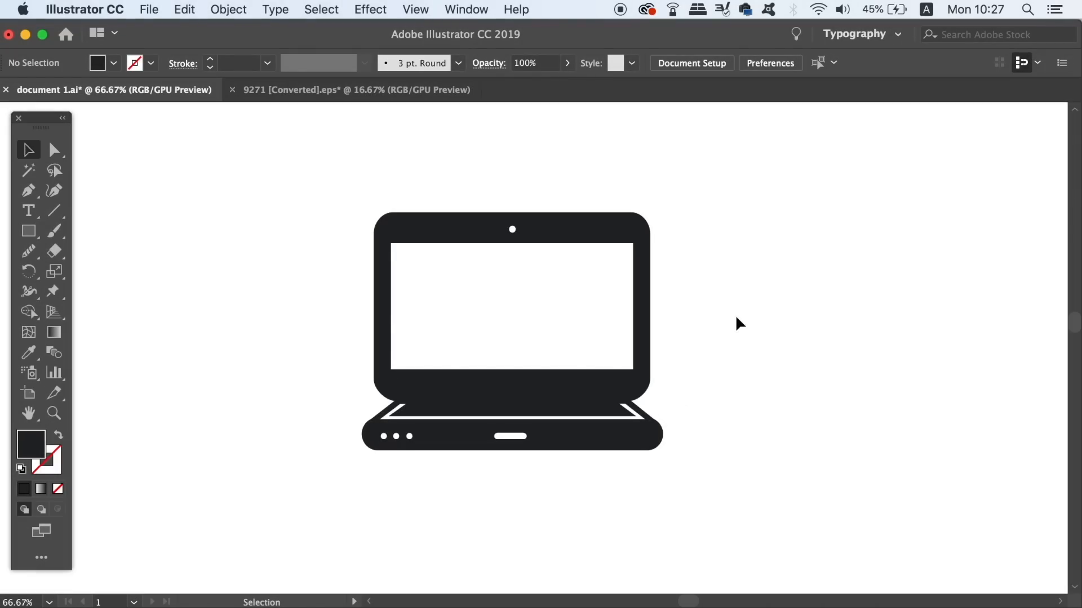
mouse_move(825, 337)
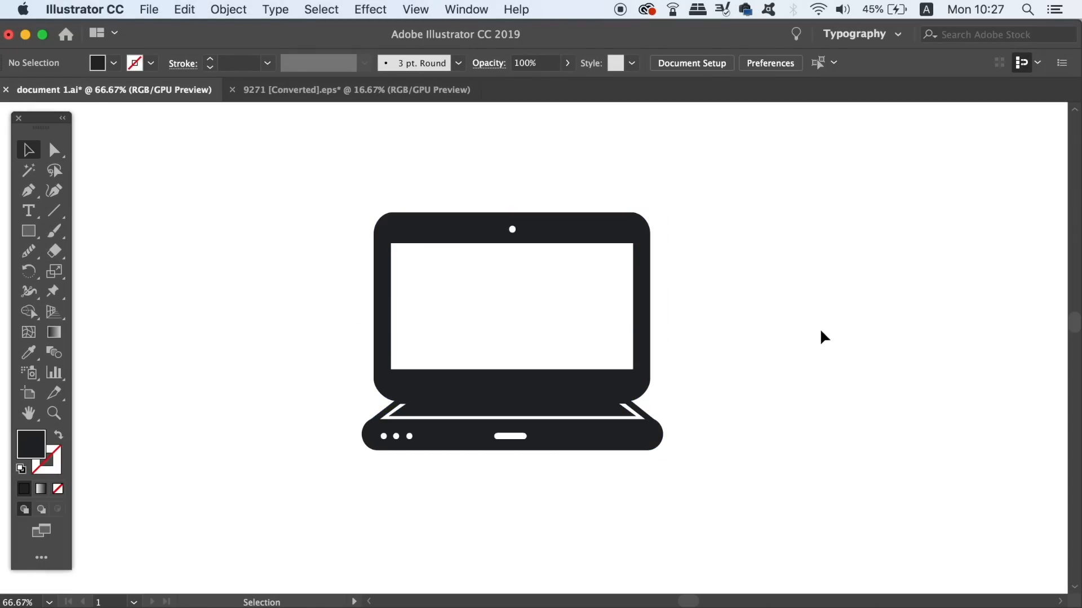
mouse_move(897, 465)
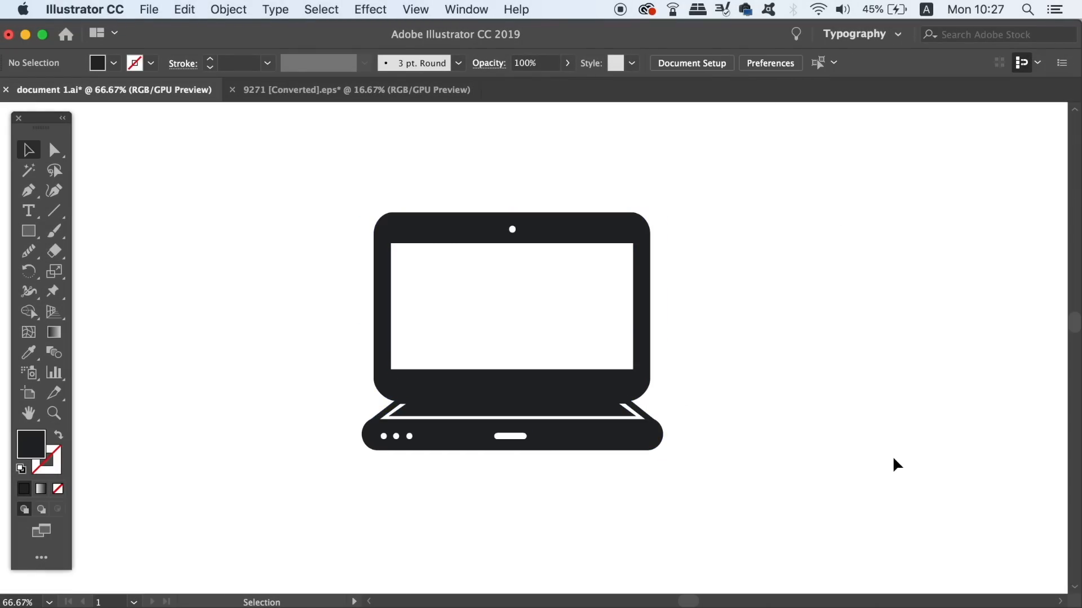
- Show the document grid via View > Show Grid
left_click(415, 9)
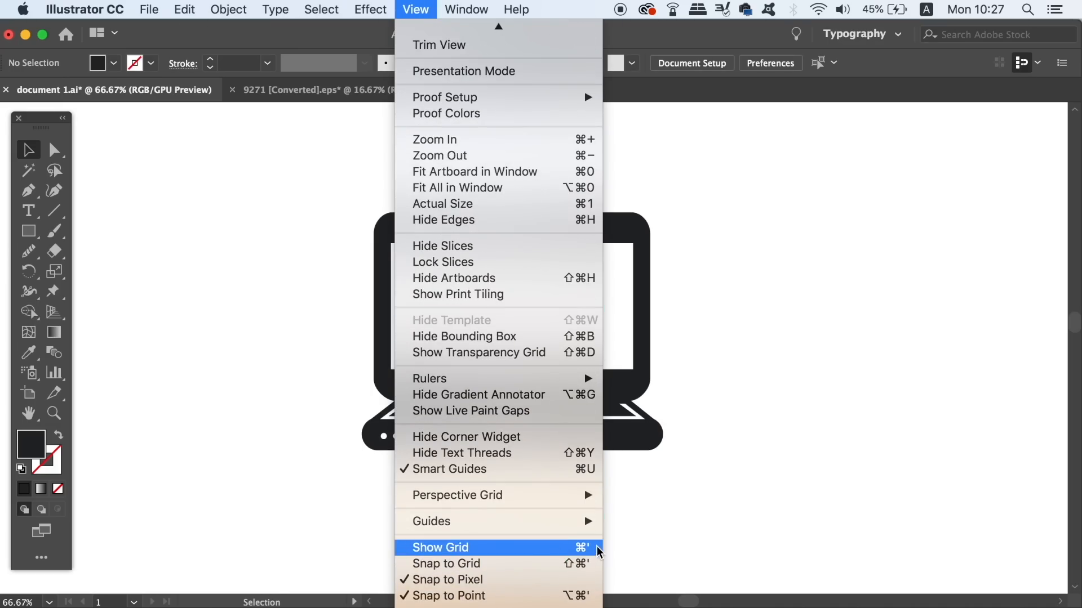
left_click(438, 548)
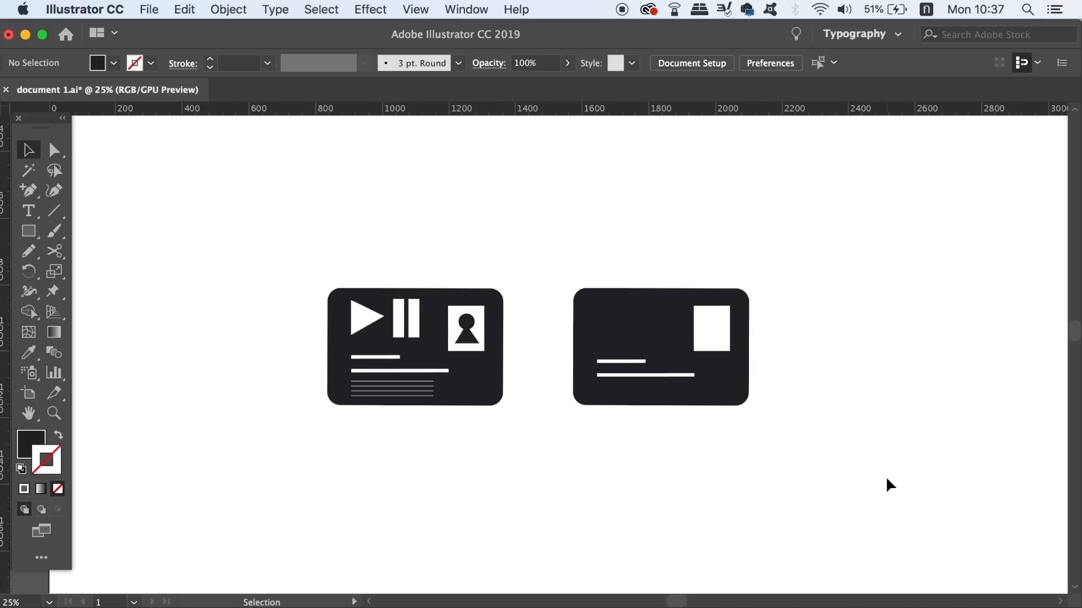
mouse_move(876, 394)
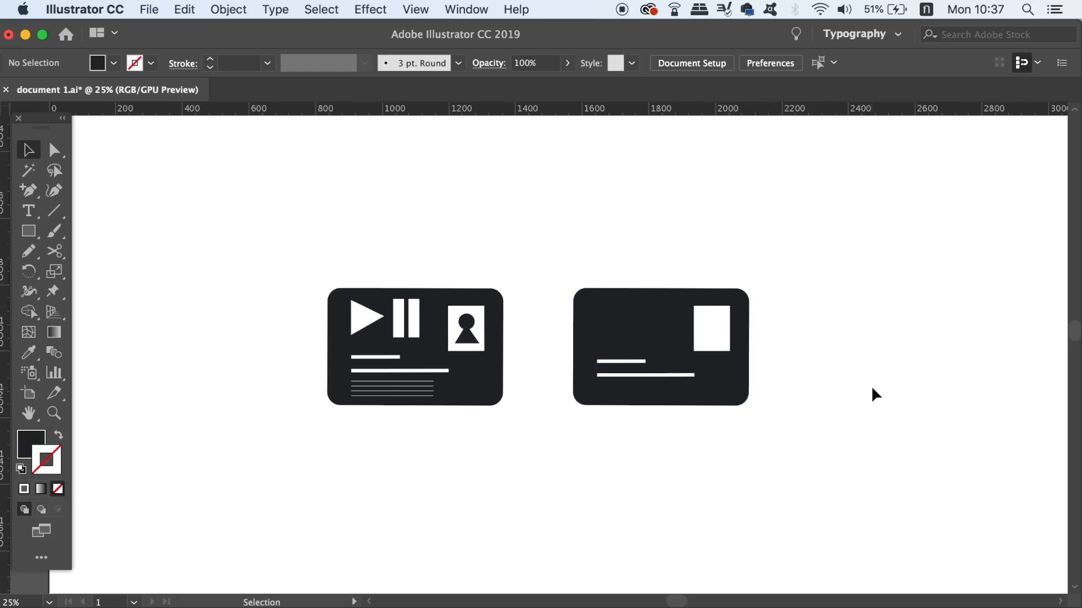
mouse_move(869, 397)
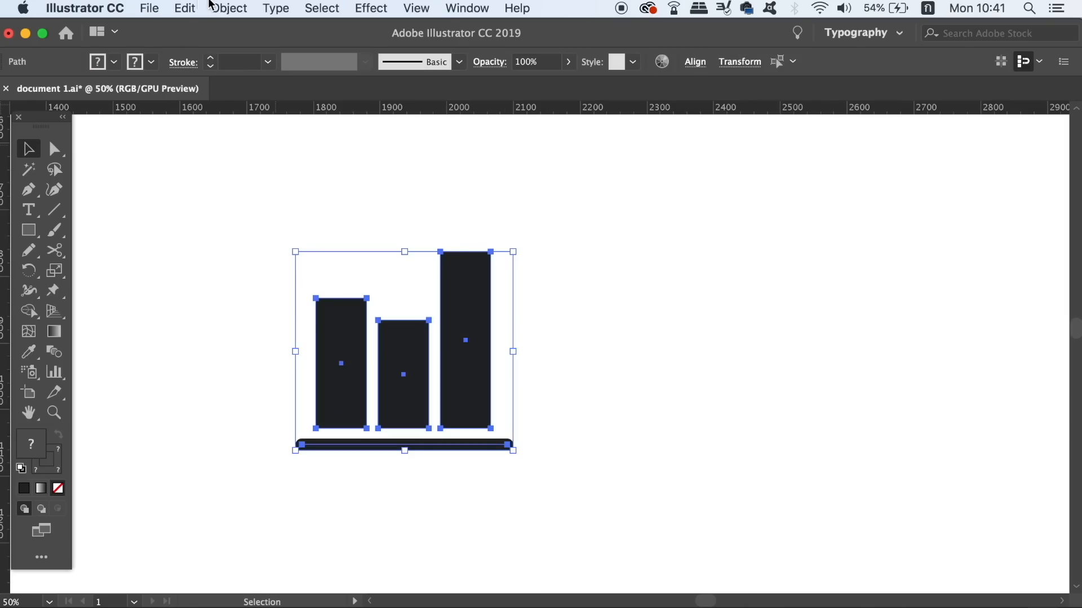
- Expand the bar chart's fill and stroke into plain shapes via Object > Expand
left_click(228, 8)
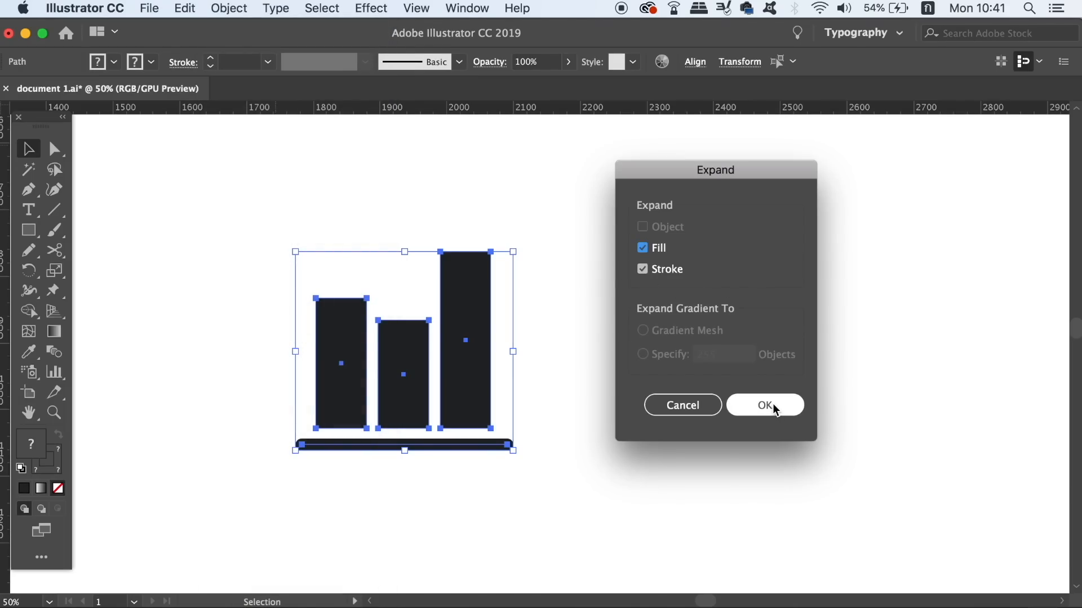
left_click(764, 405)
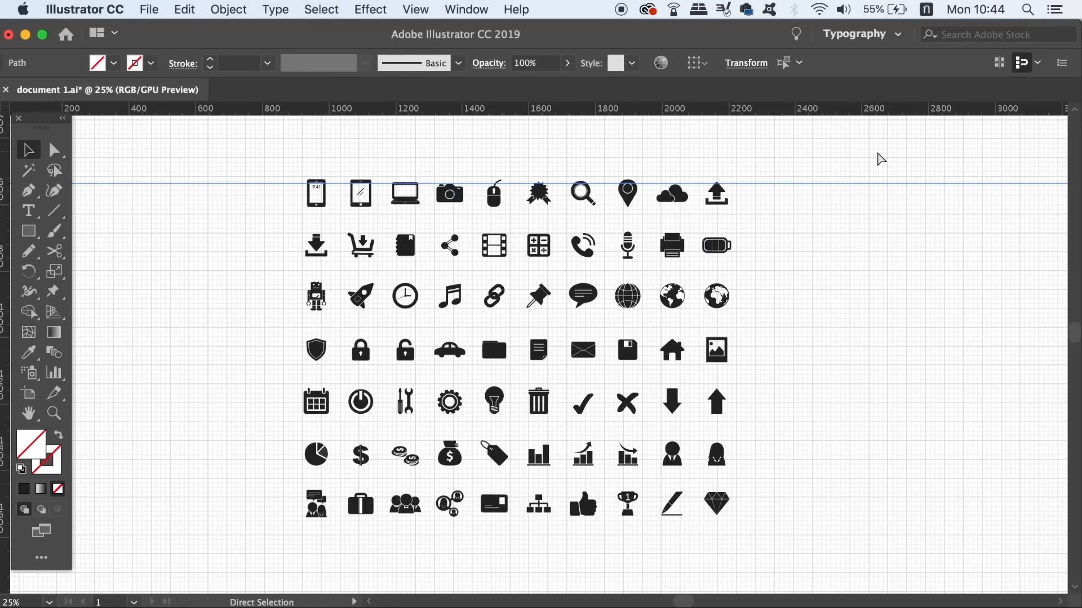
- Show the Align panel and centre the top row of icons vertically
left_click(414, 9)
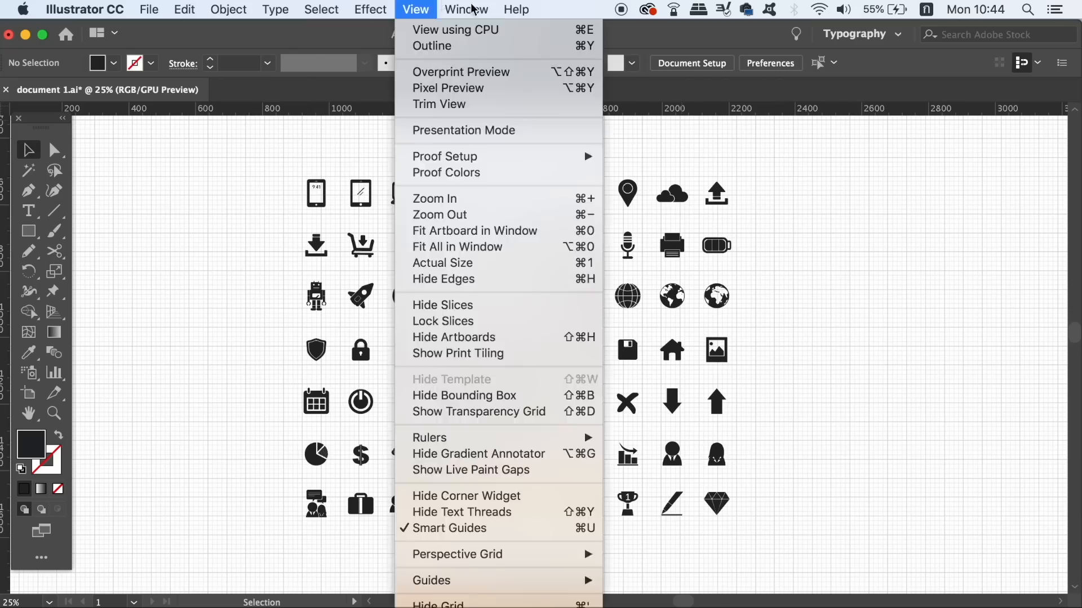
left_click(466, 9)
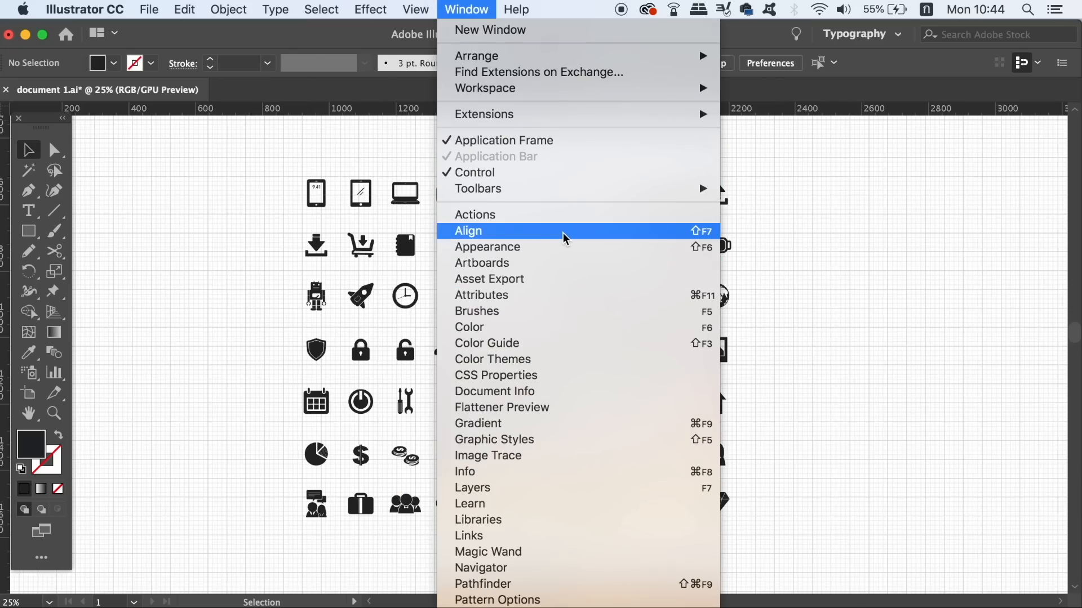
left_click(468, 231)
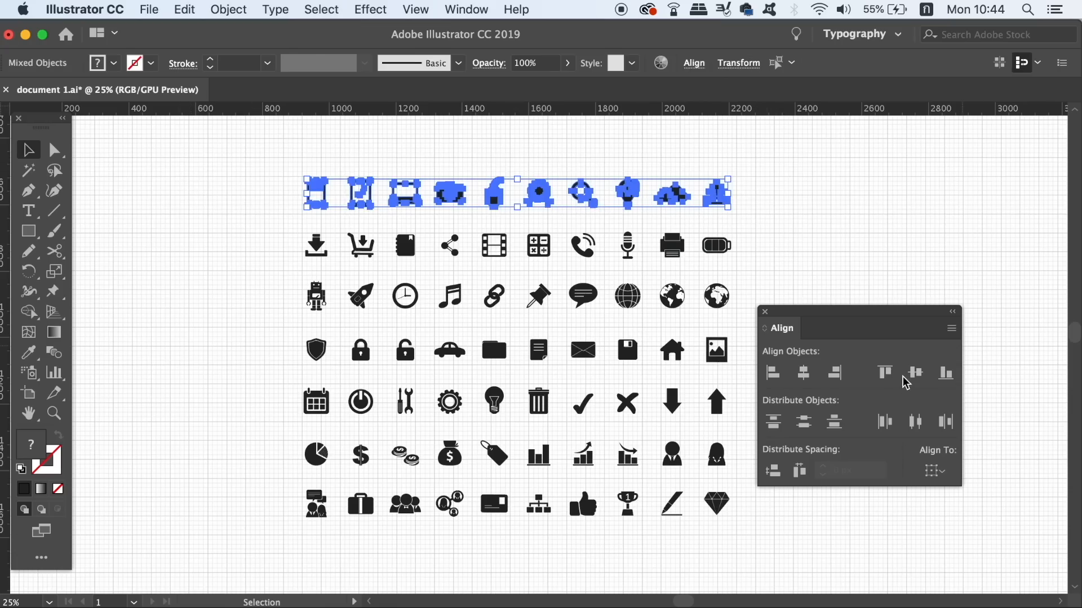
left_click(915, 373)
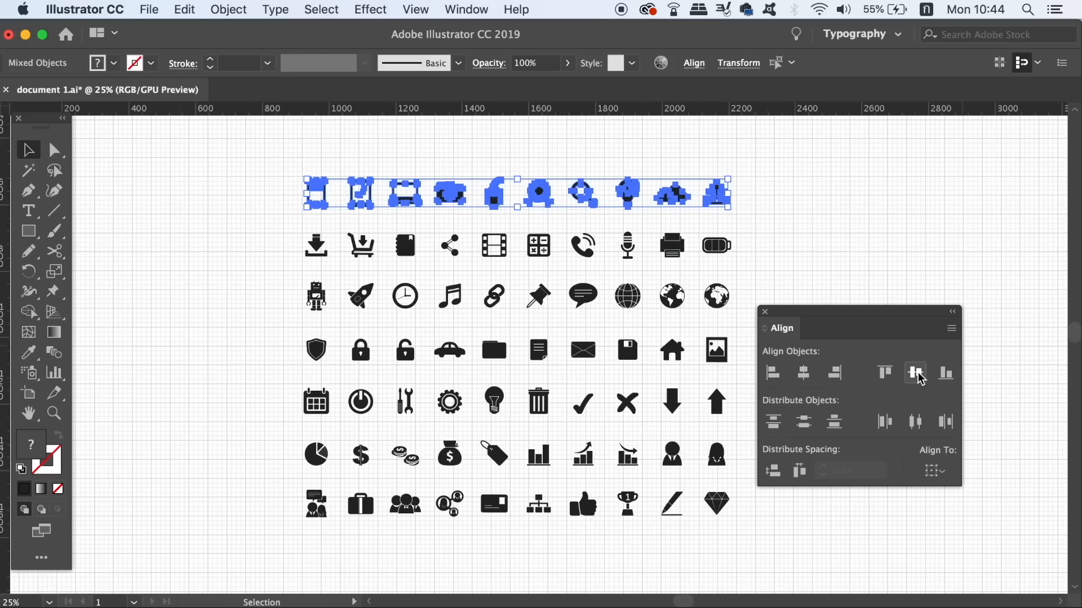